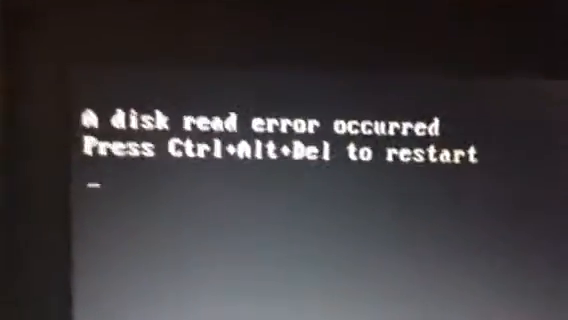
Step: Restart the Latitude D630 with Ctrl+Alt+Delete to get past the disk read error
key(ctrl+alt+delete)
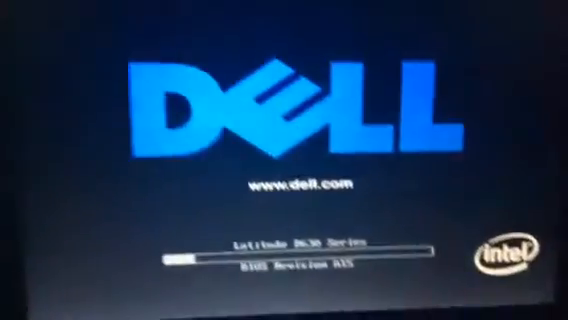